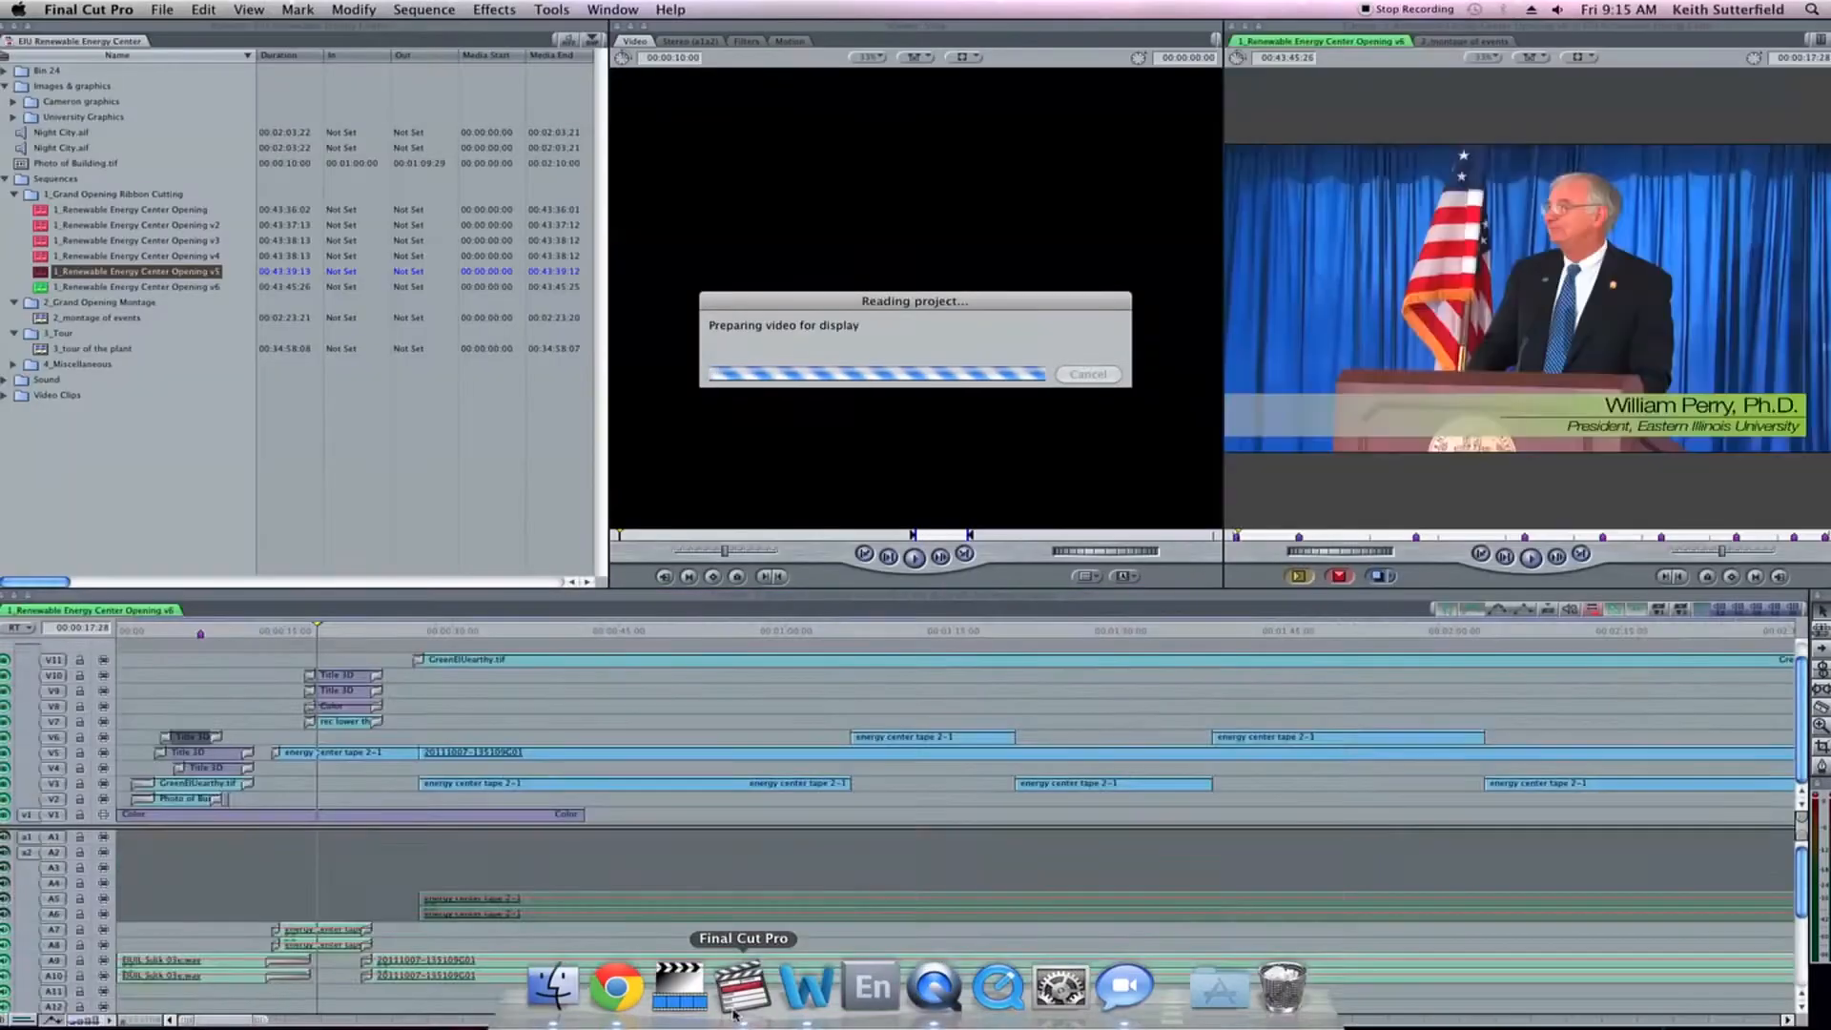
Share the '2_montage of events' sequence with the Blu-ray output preset
click(231, 609)
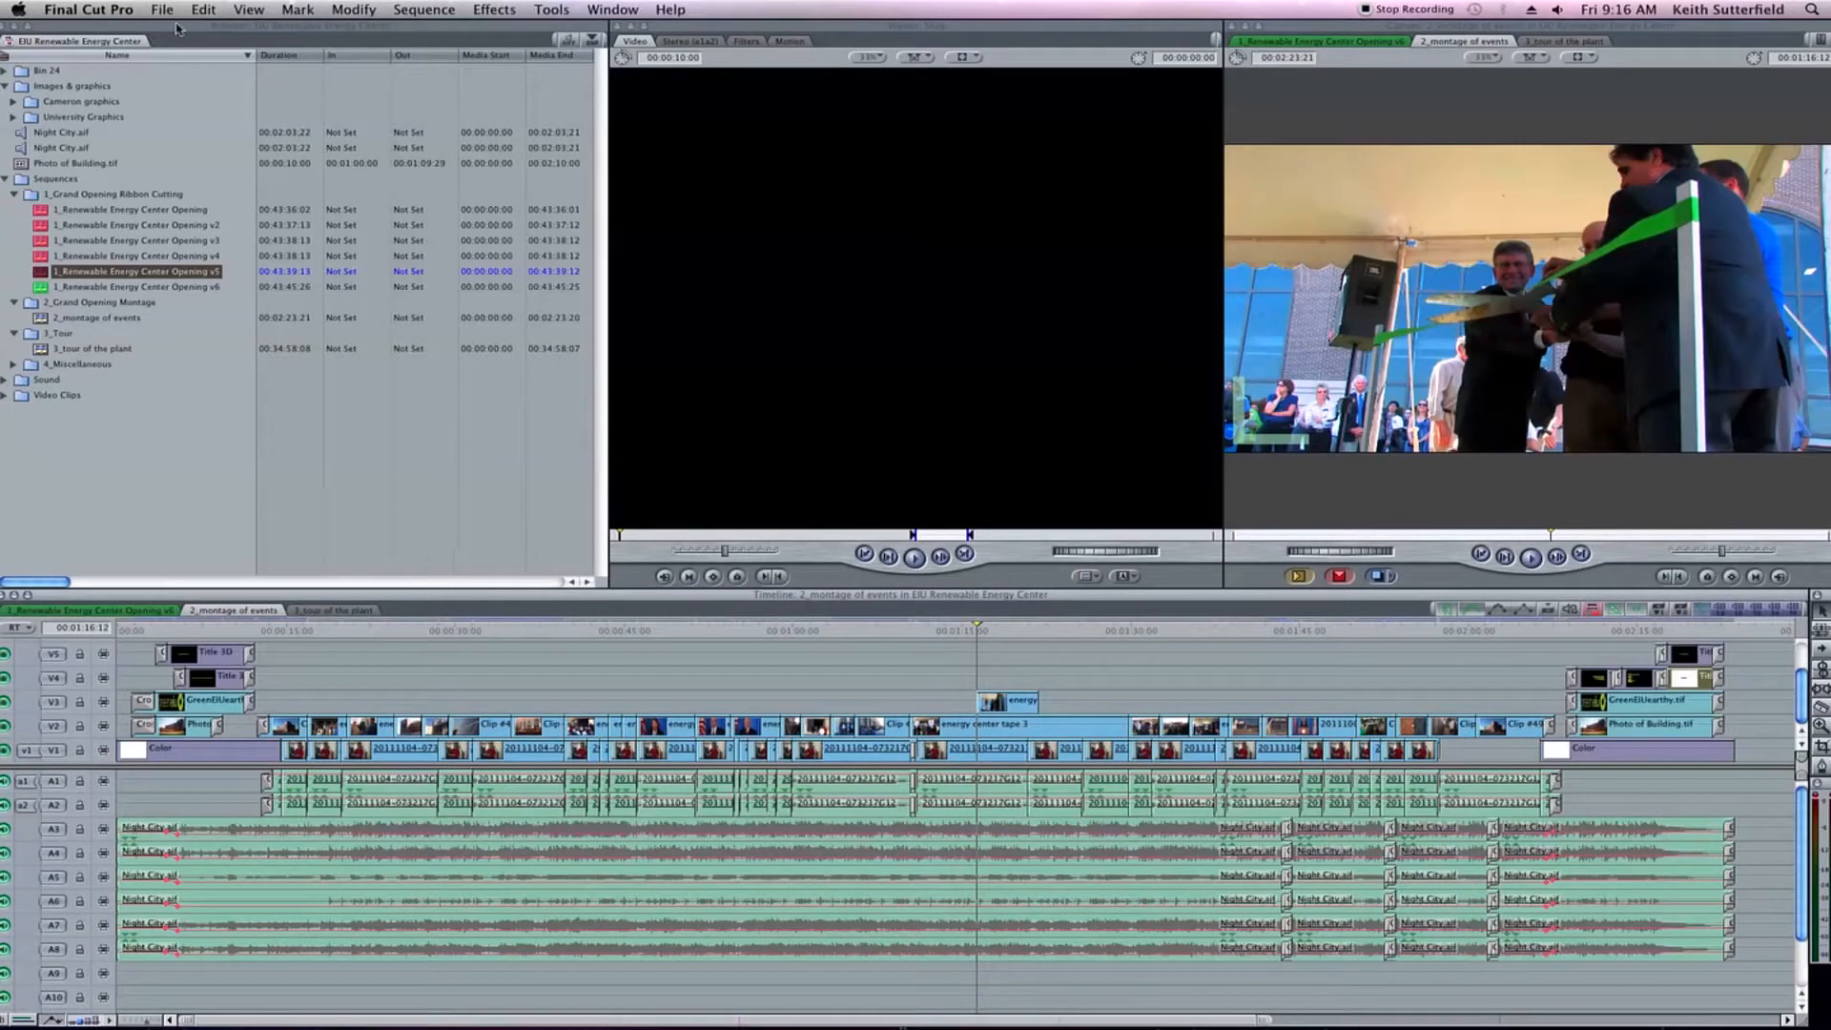
click(162, 10)
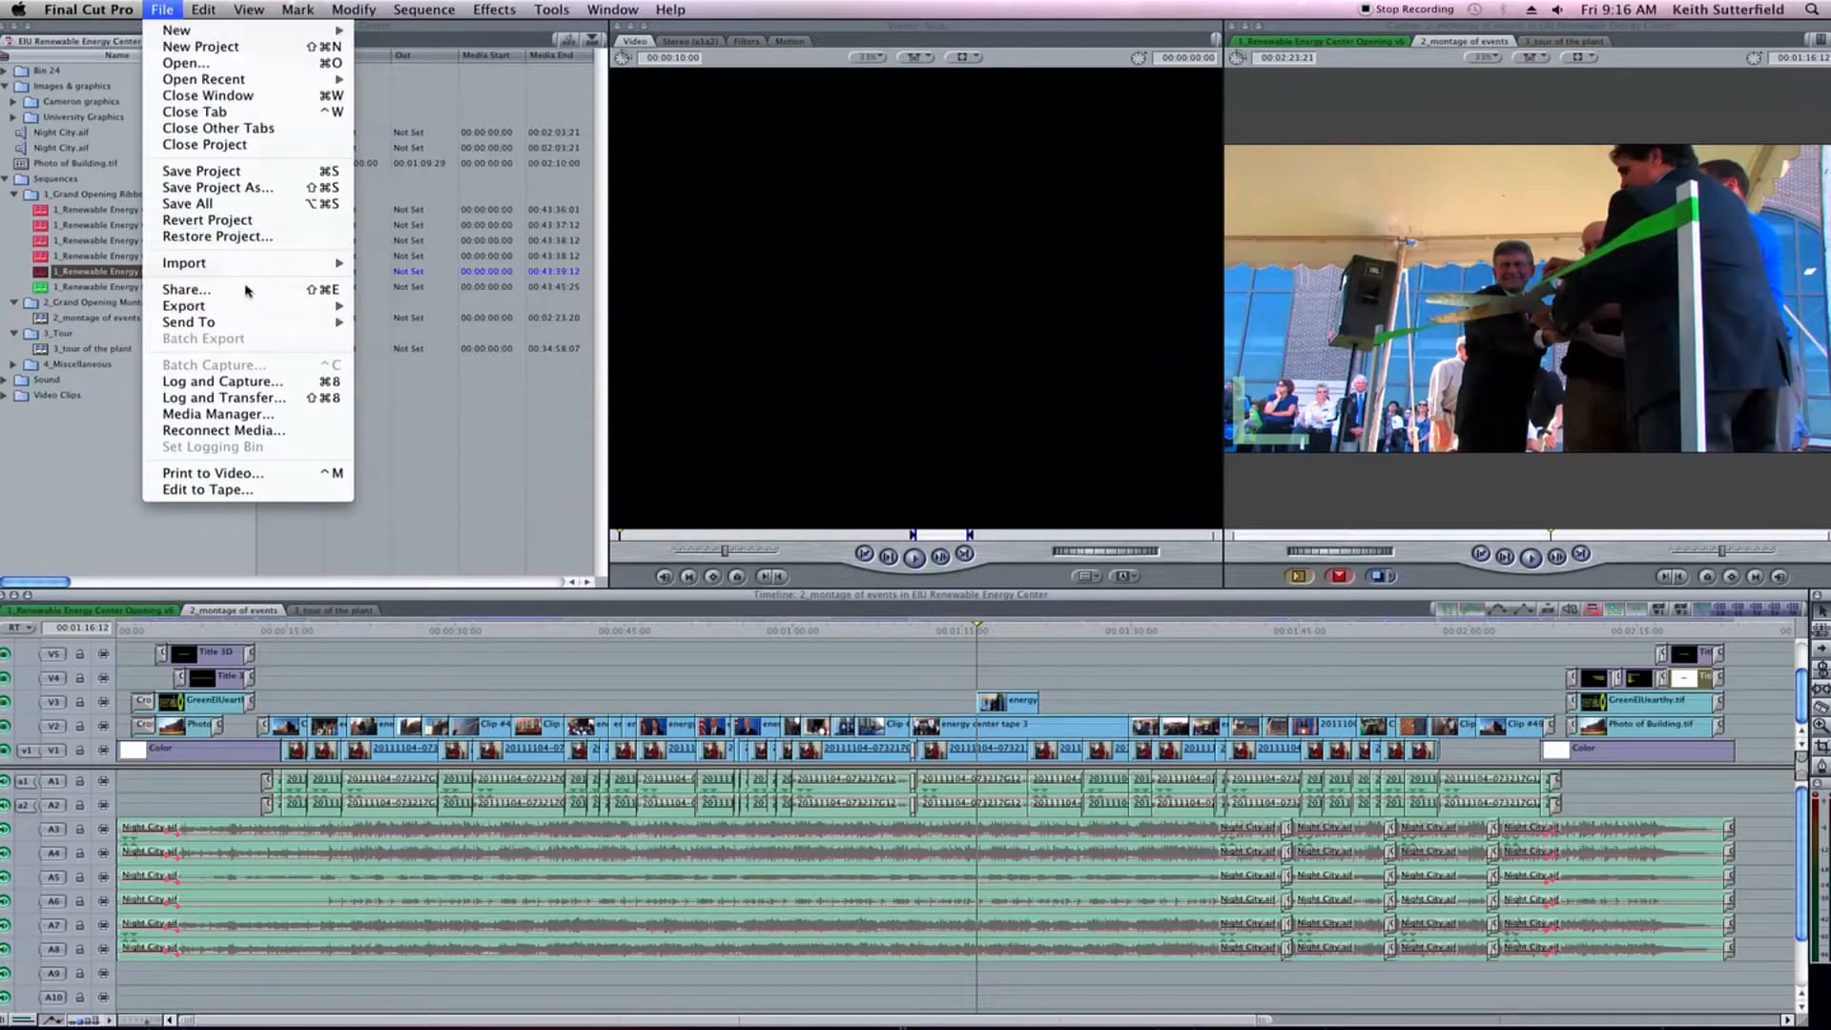
click(186, 288)
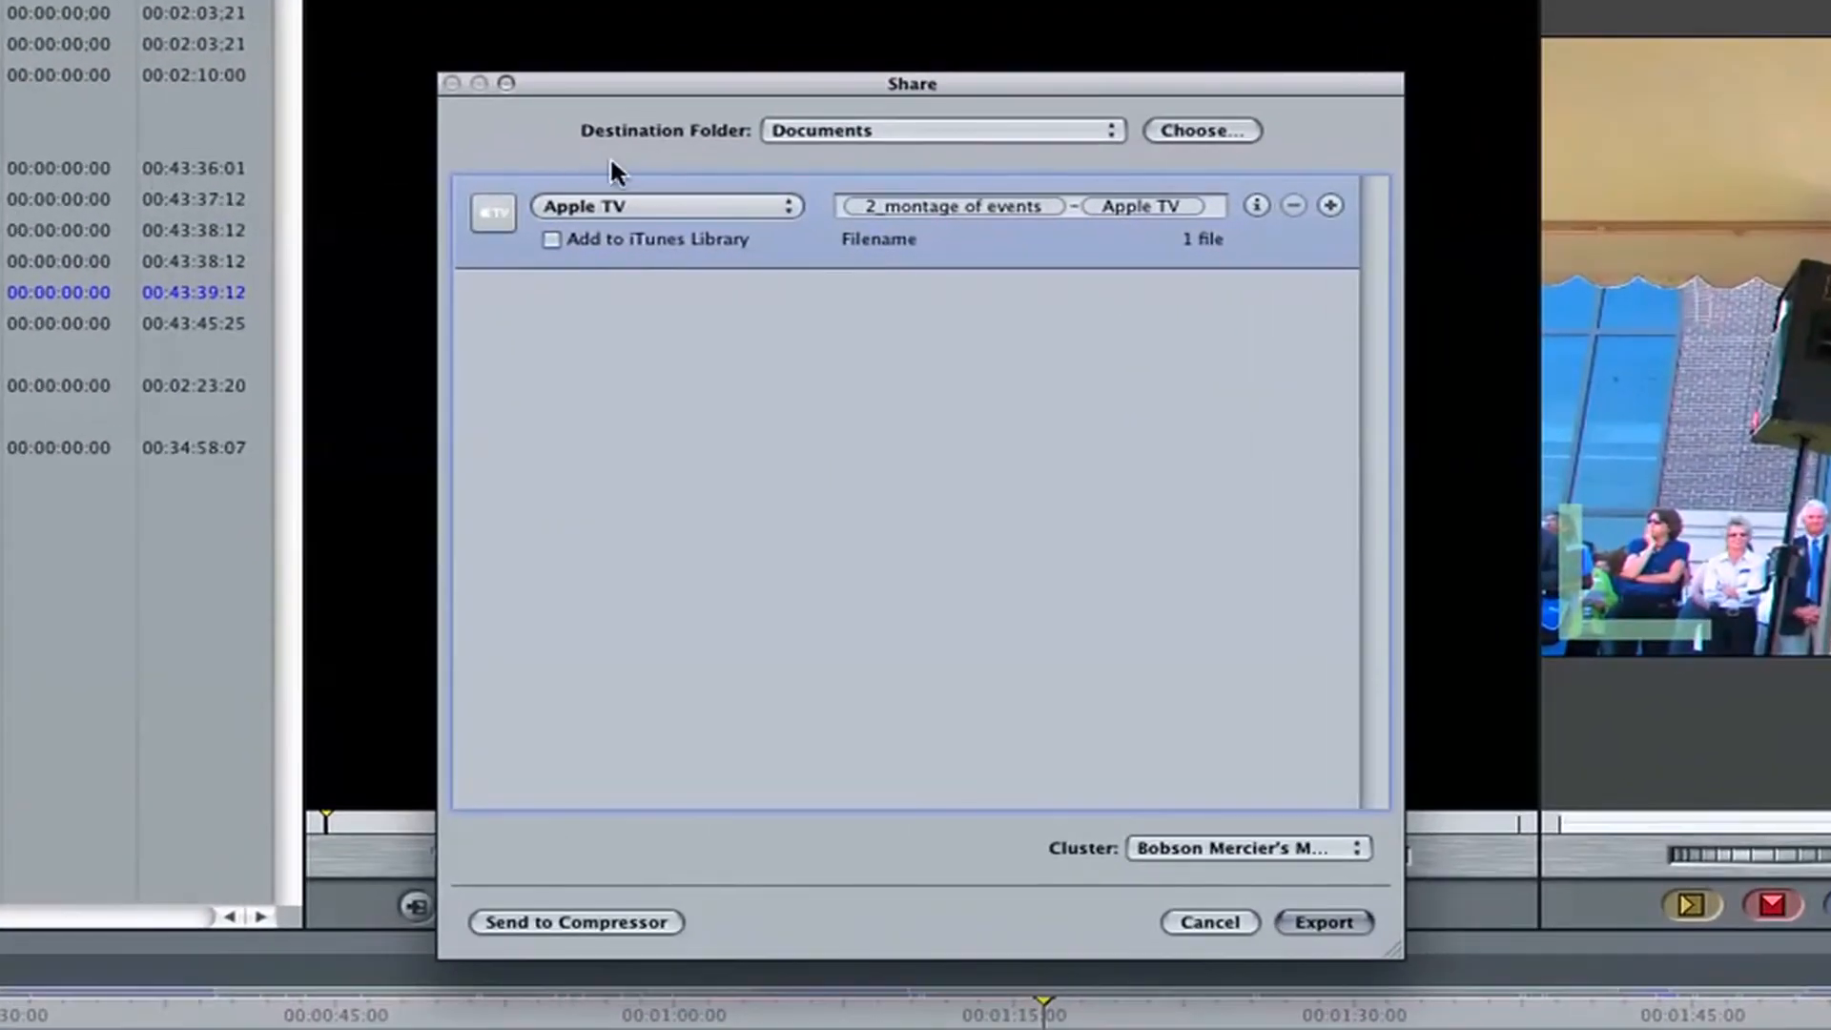
click(666, 206)
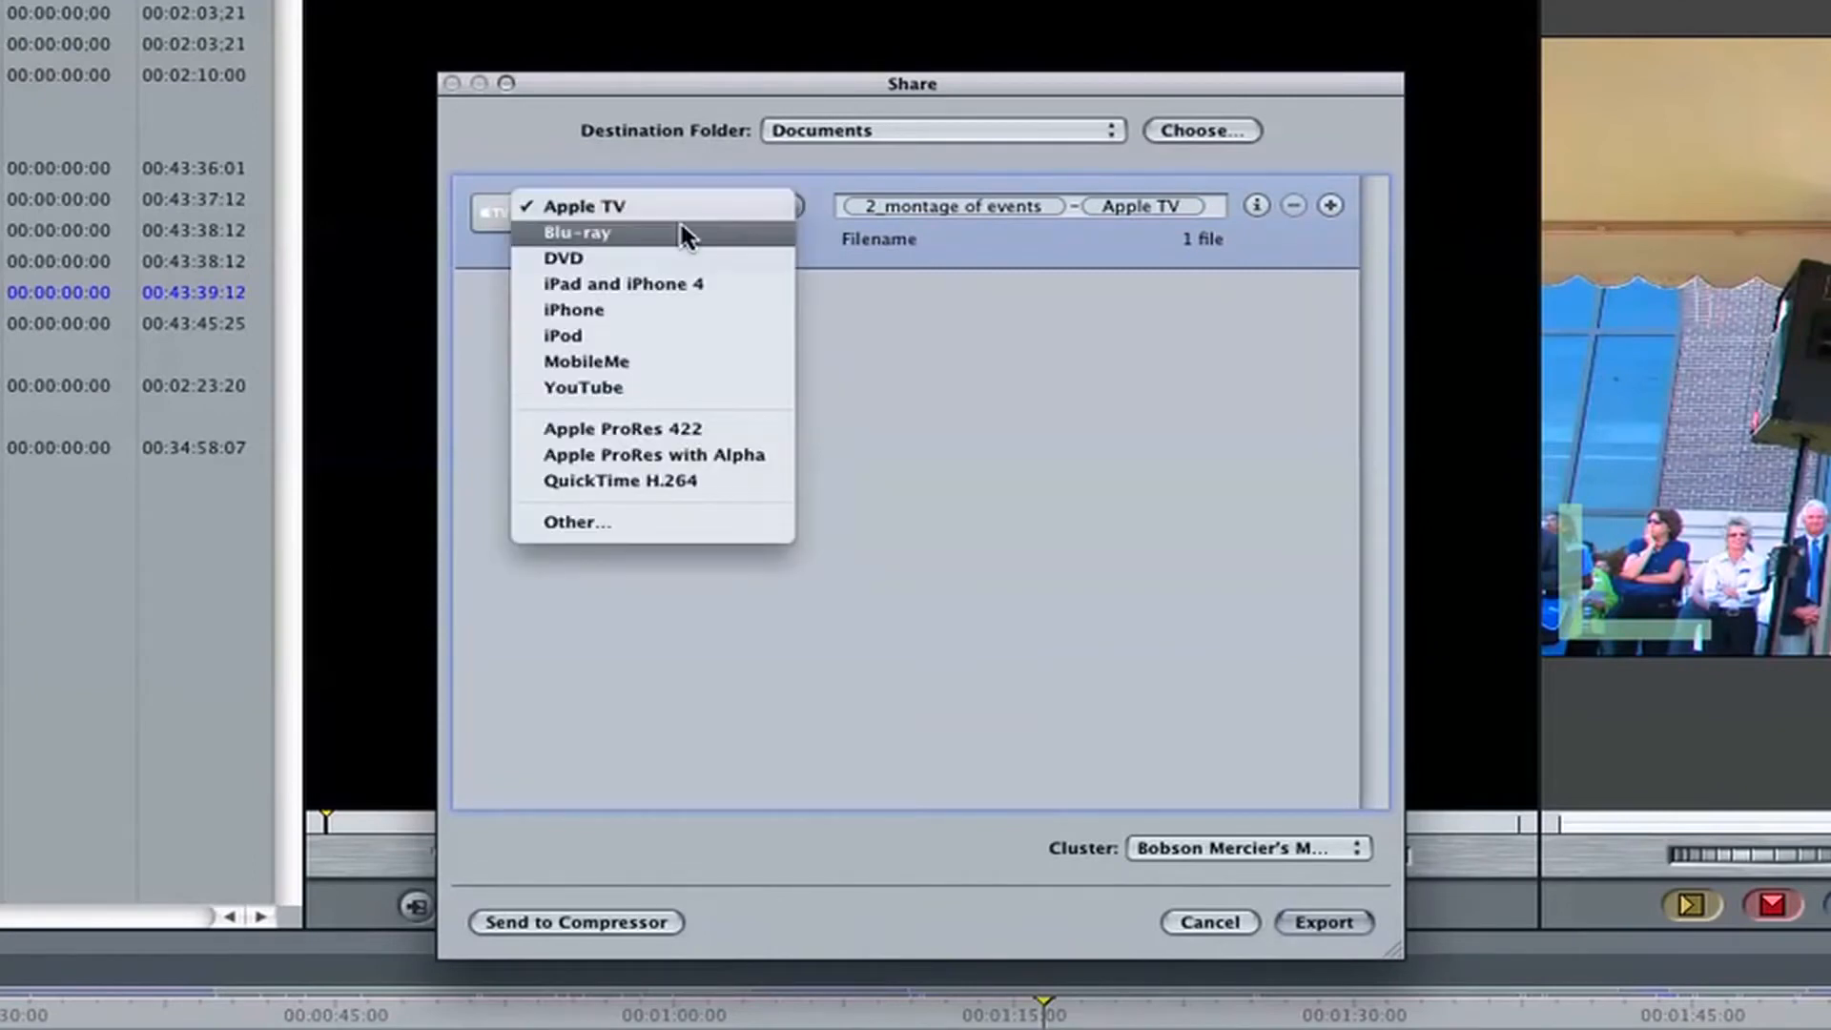
click(577, 230)
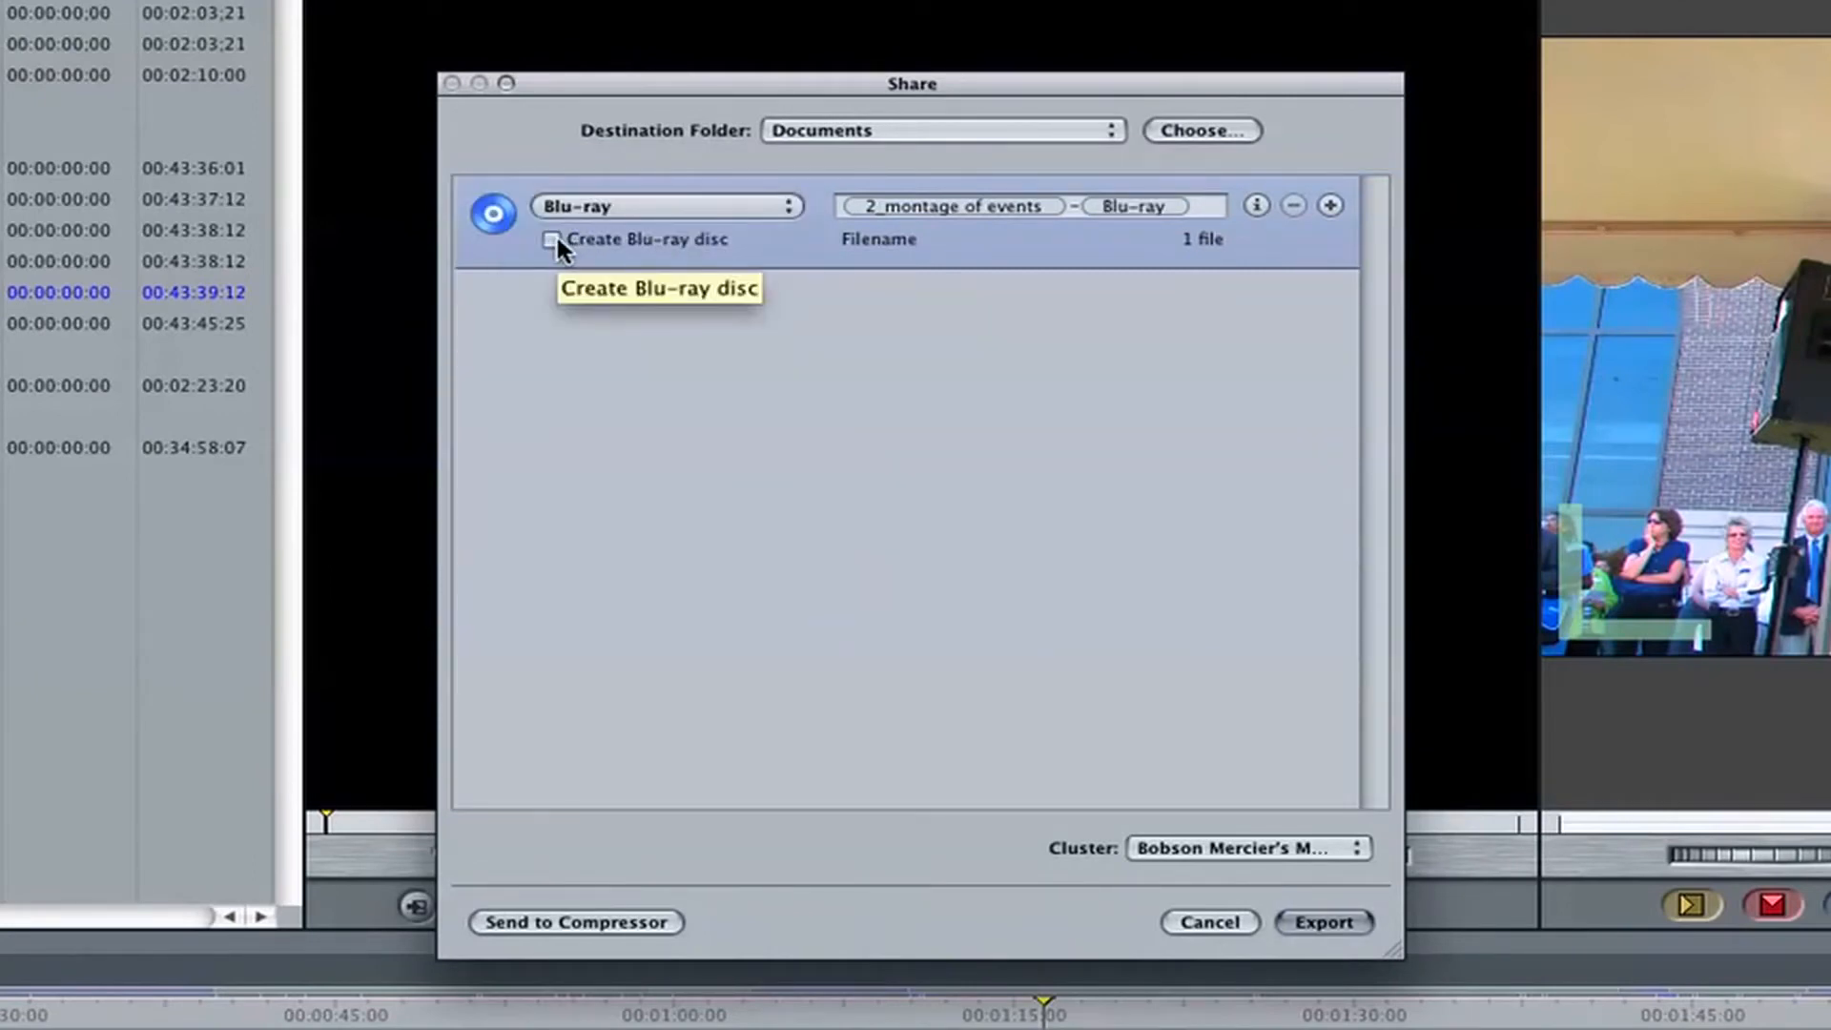
Enable Create Blu-ray disc, keeping the Optiarc BD RW BD-5740H drive as output device
click(552, 239)
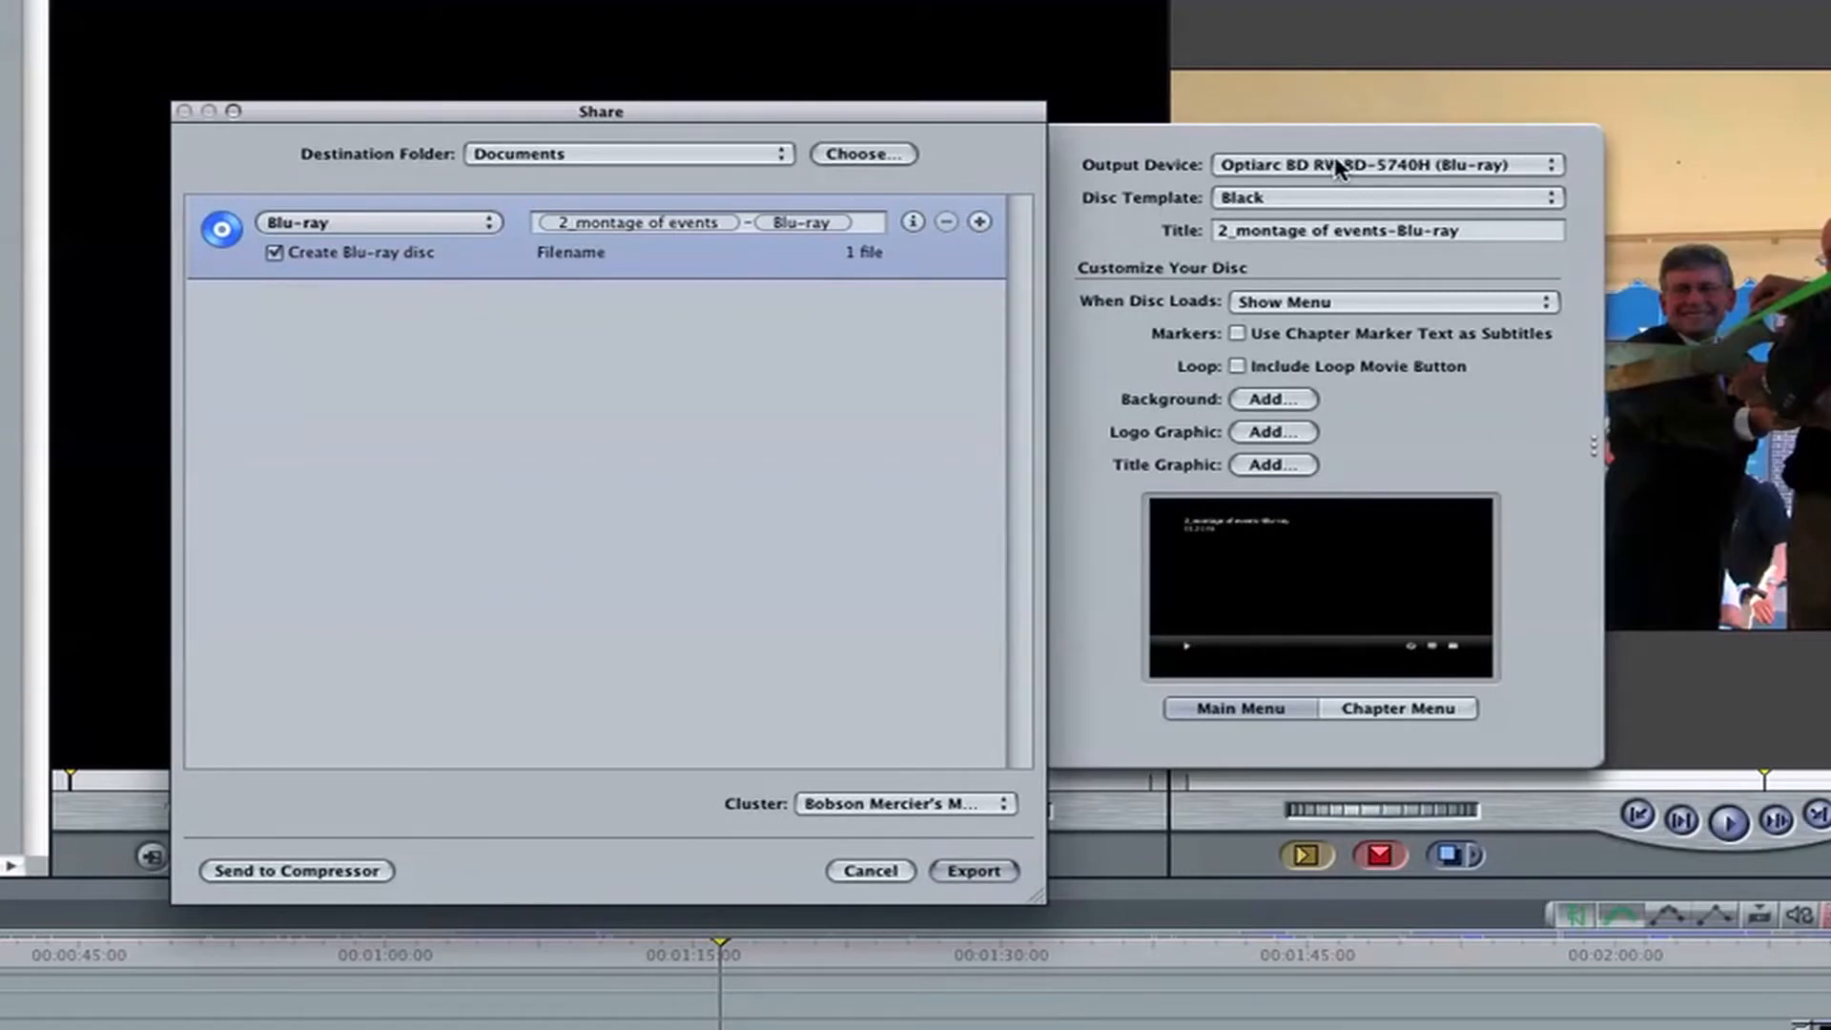
click(1384, 165)
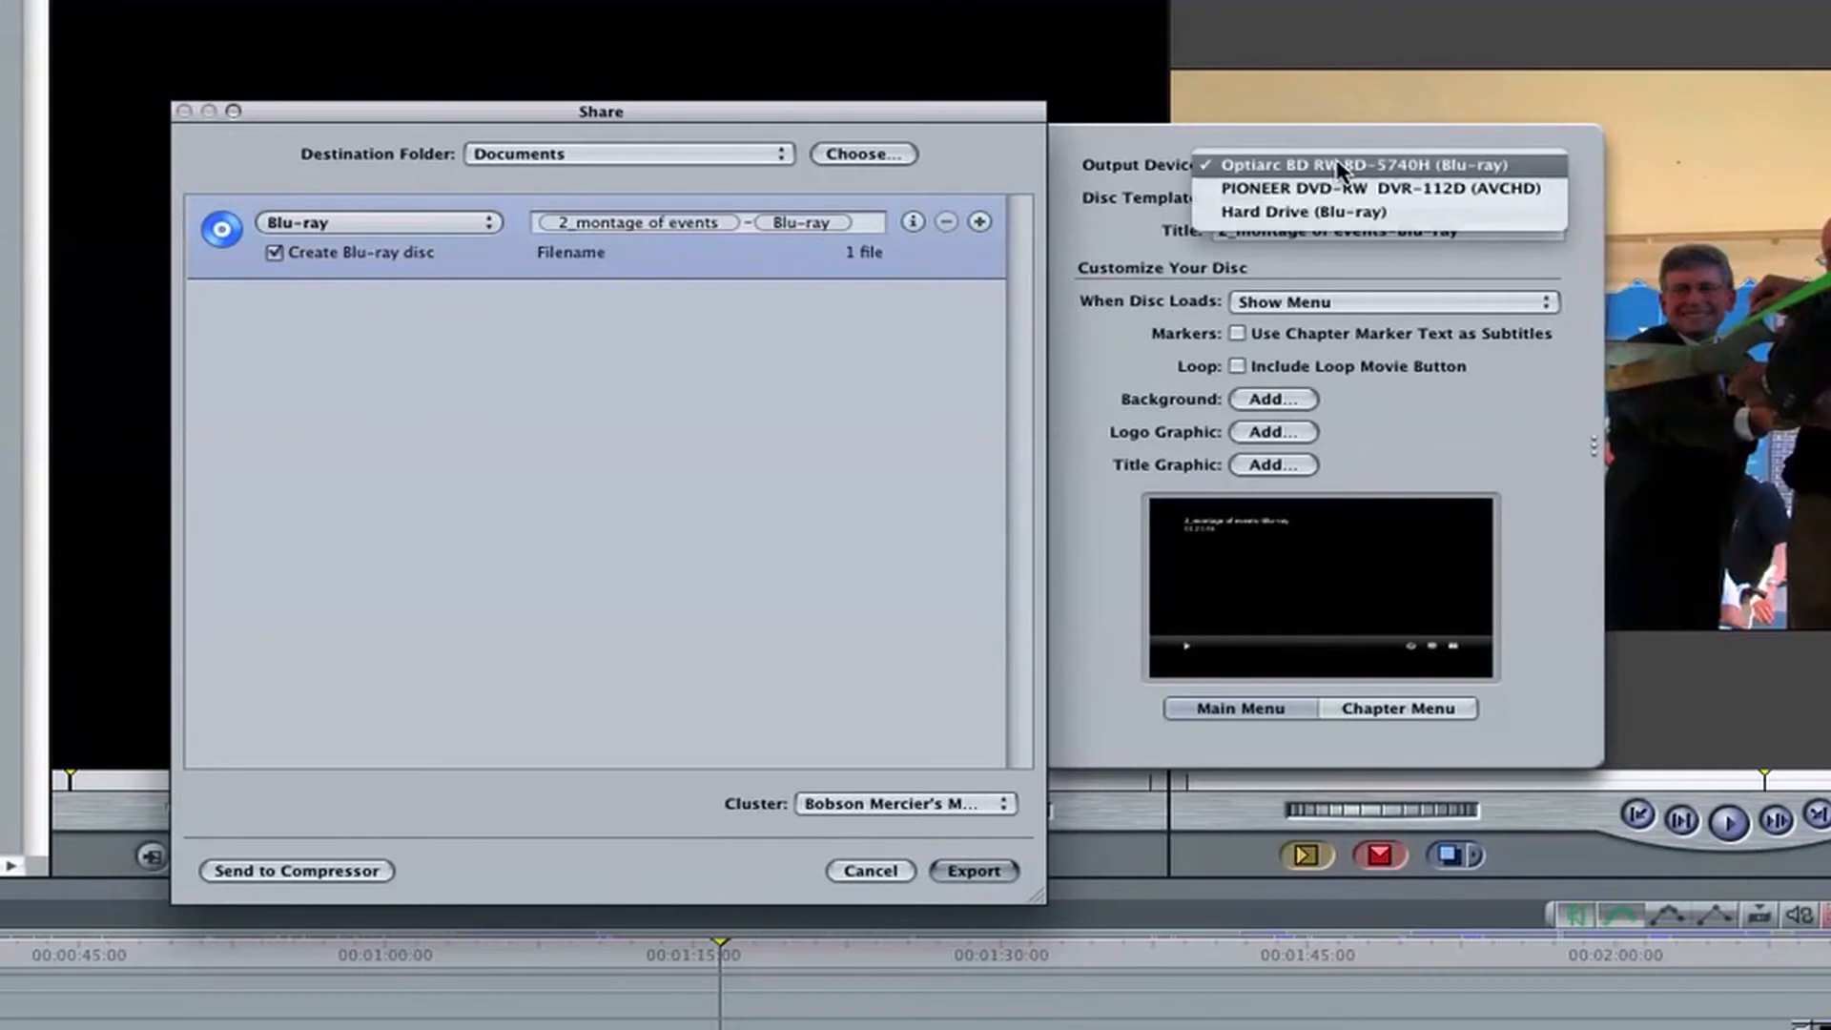
click(1384, 163)
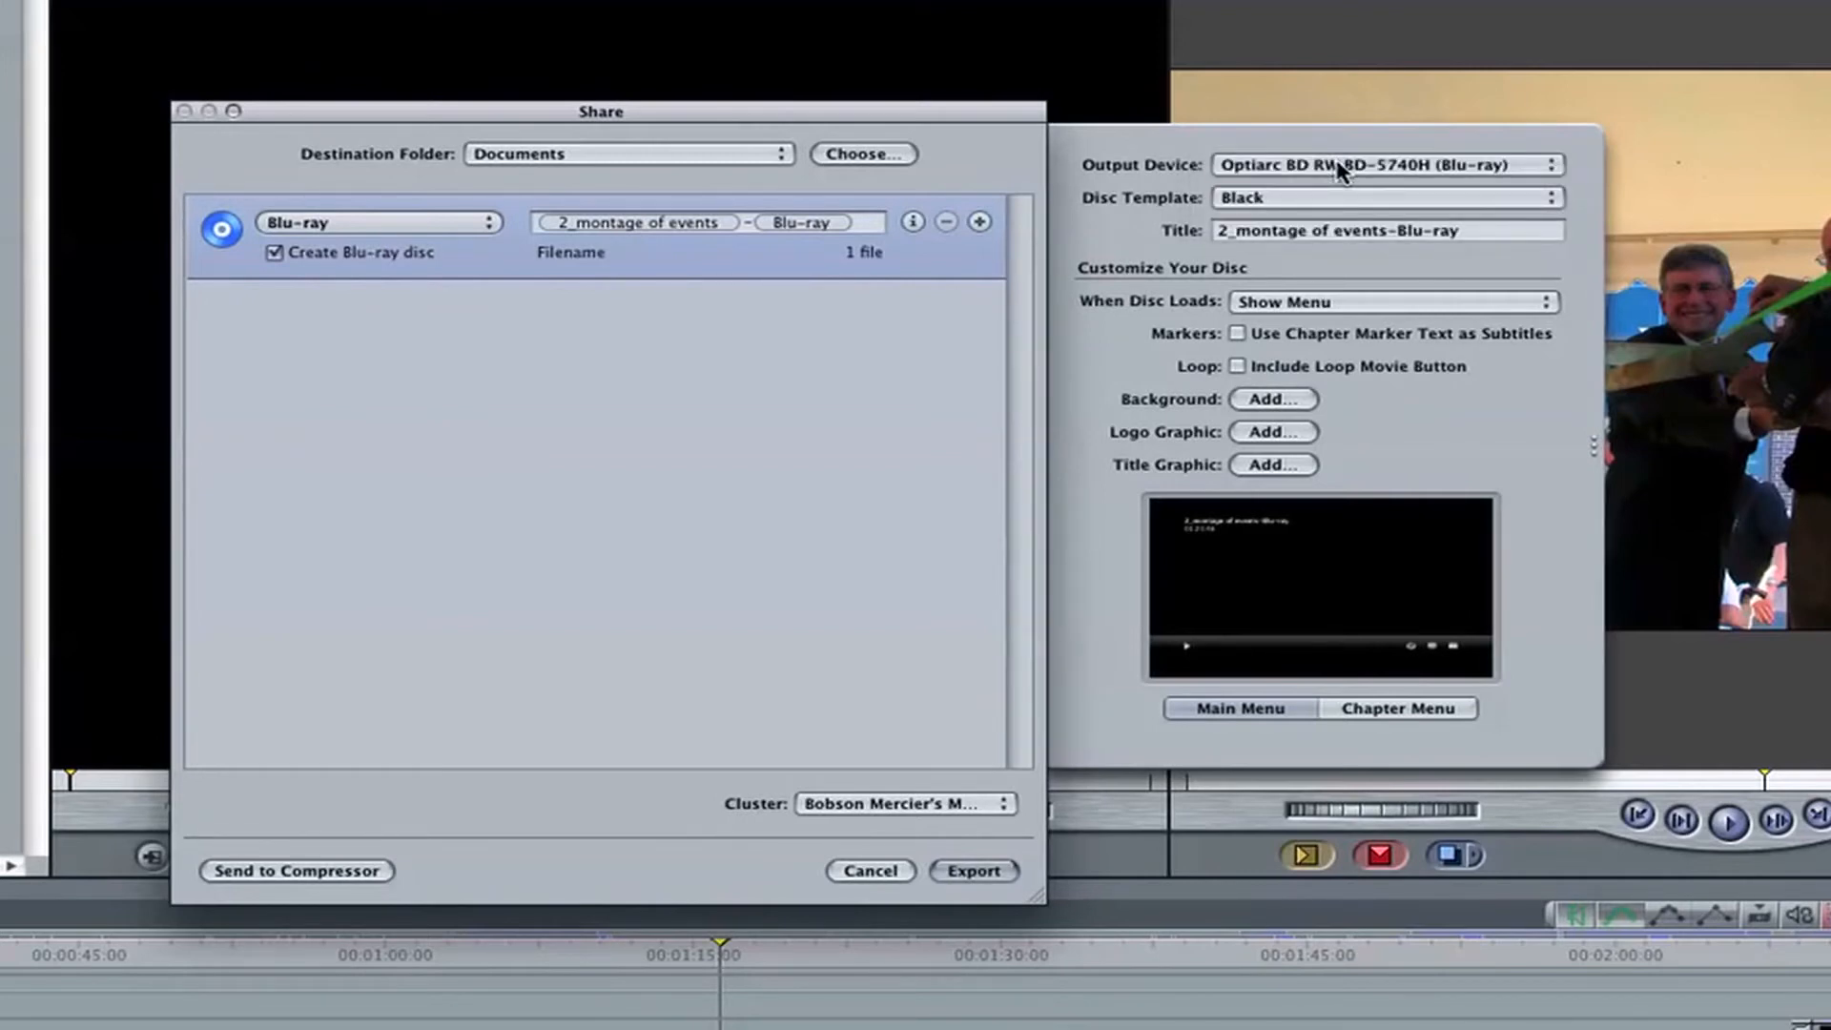
Apply the White disc template and export the Blu-ray disc
click(1384, 196)
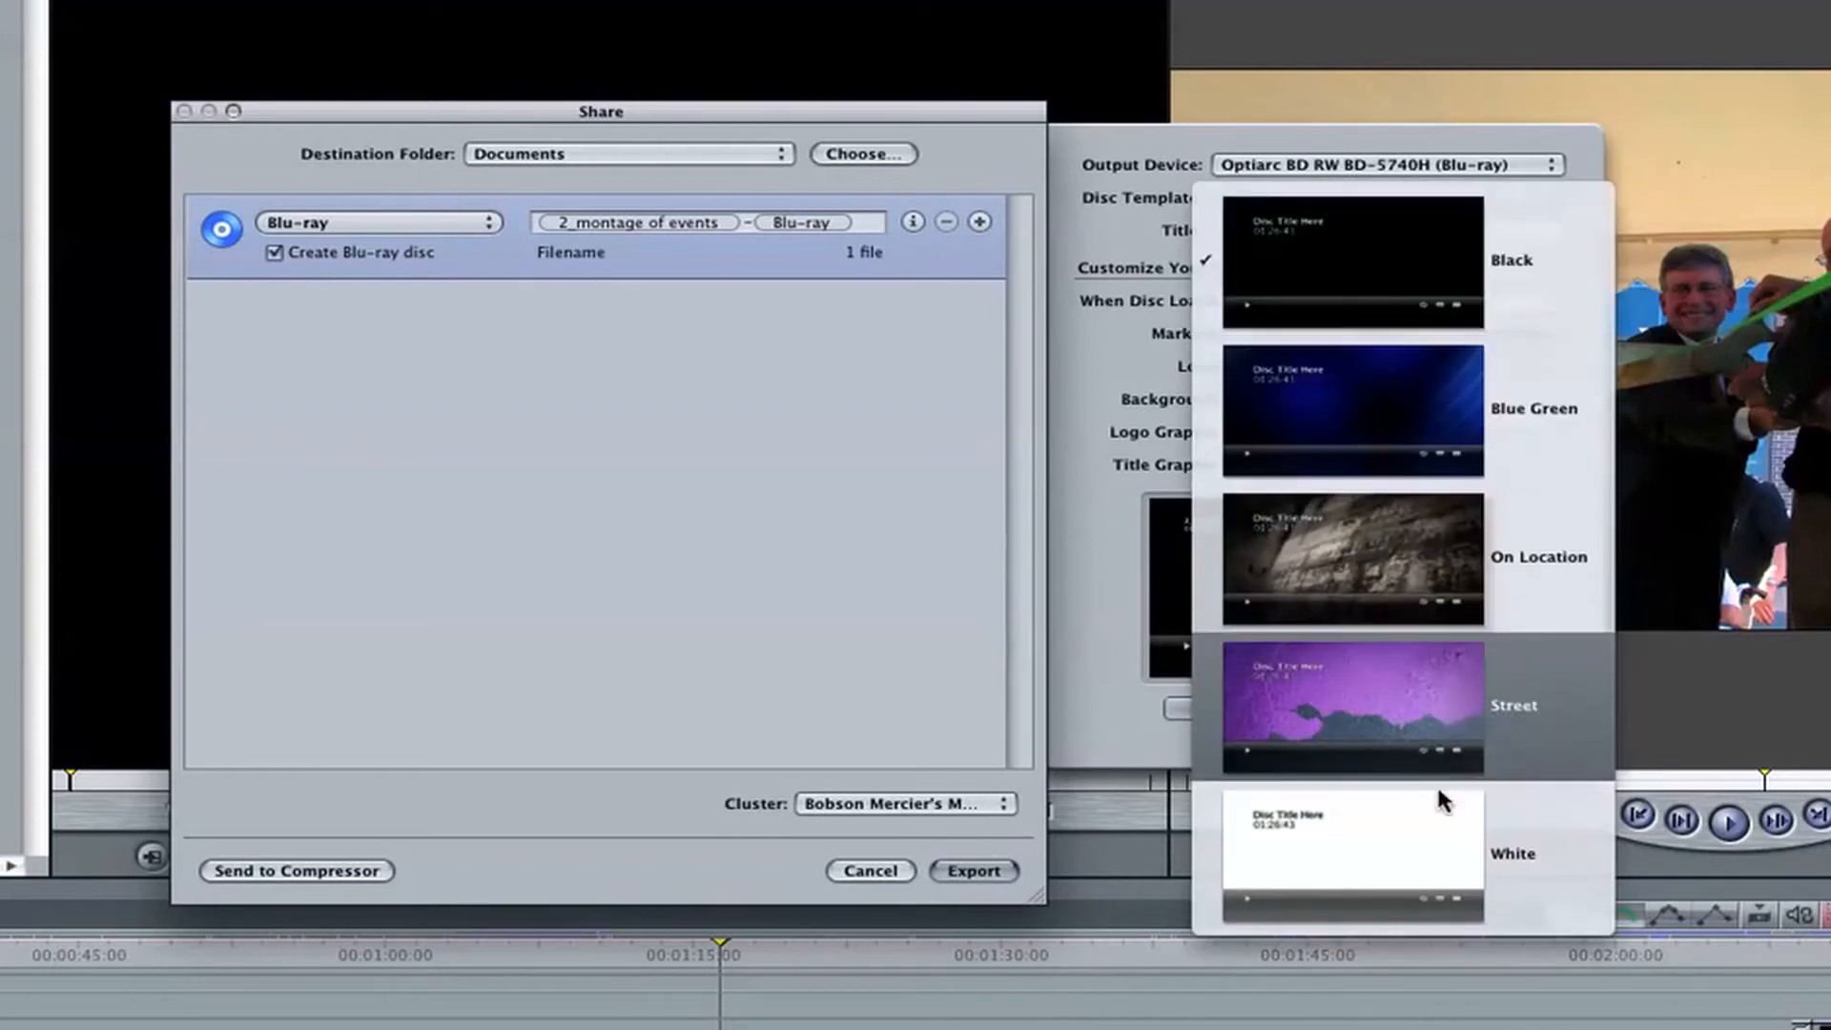
click(1513, 854)
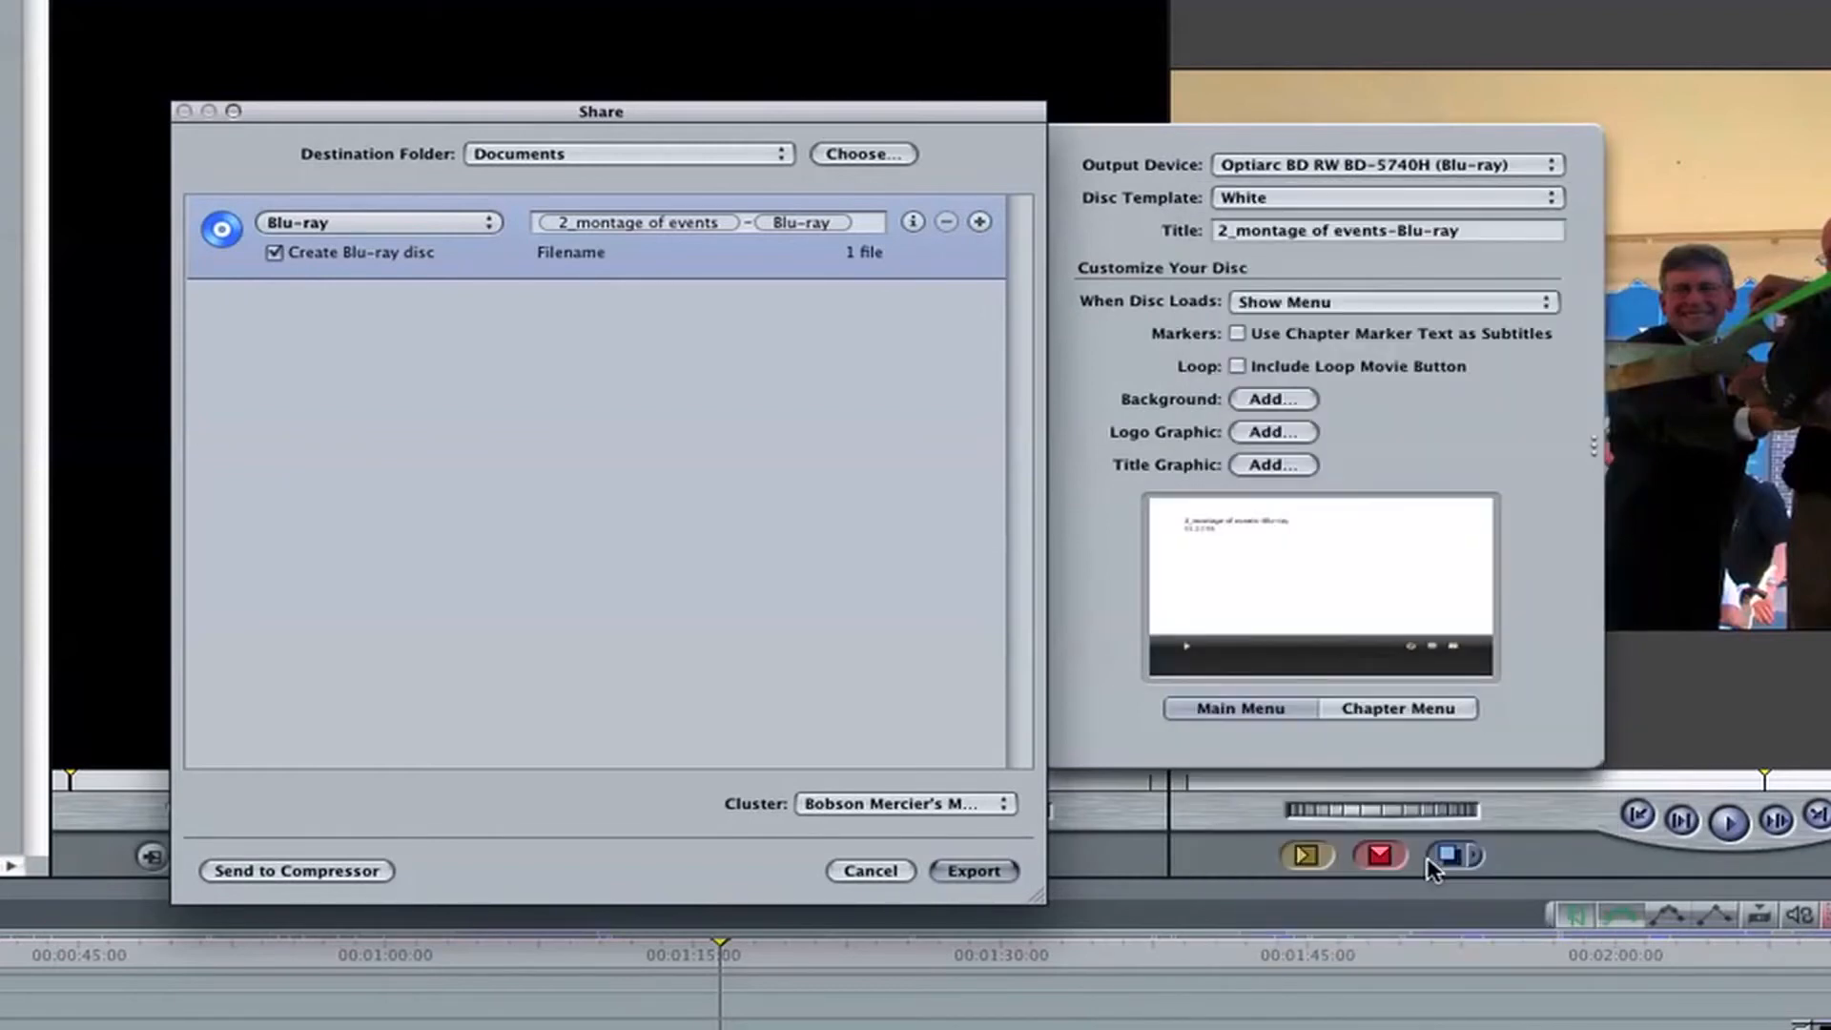
mouse_move(1104, 477)
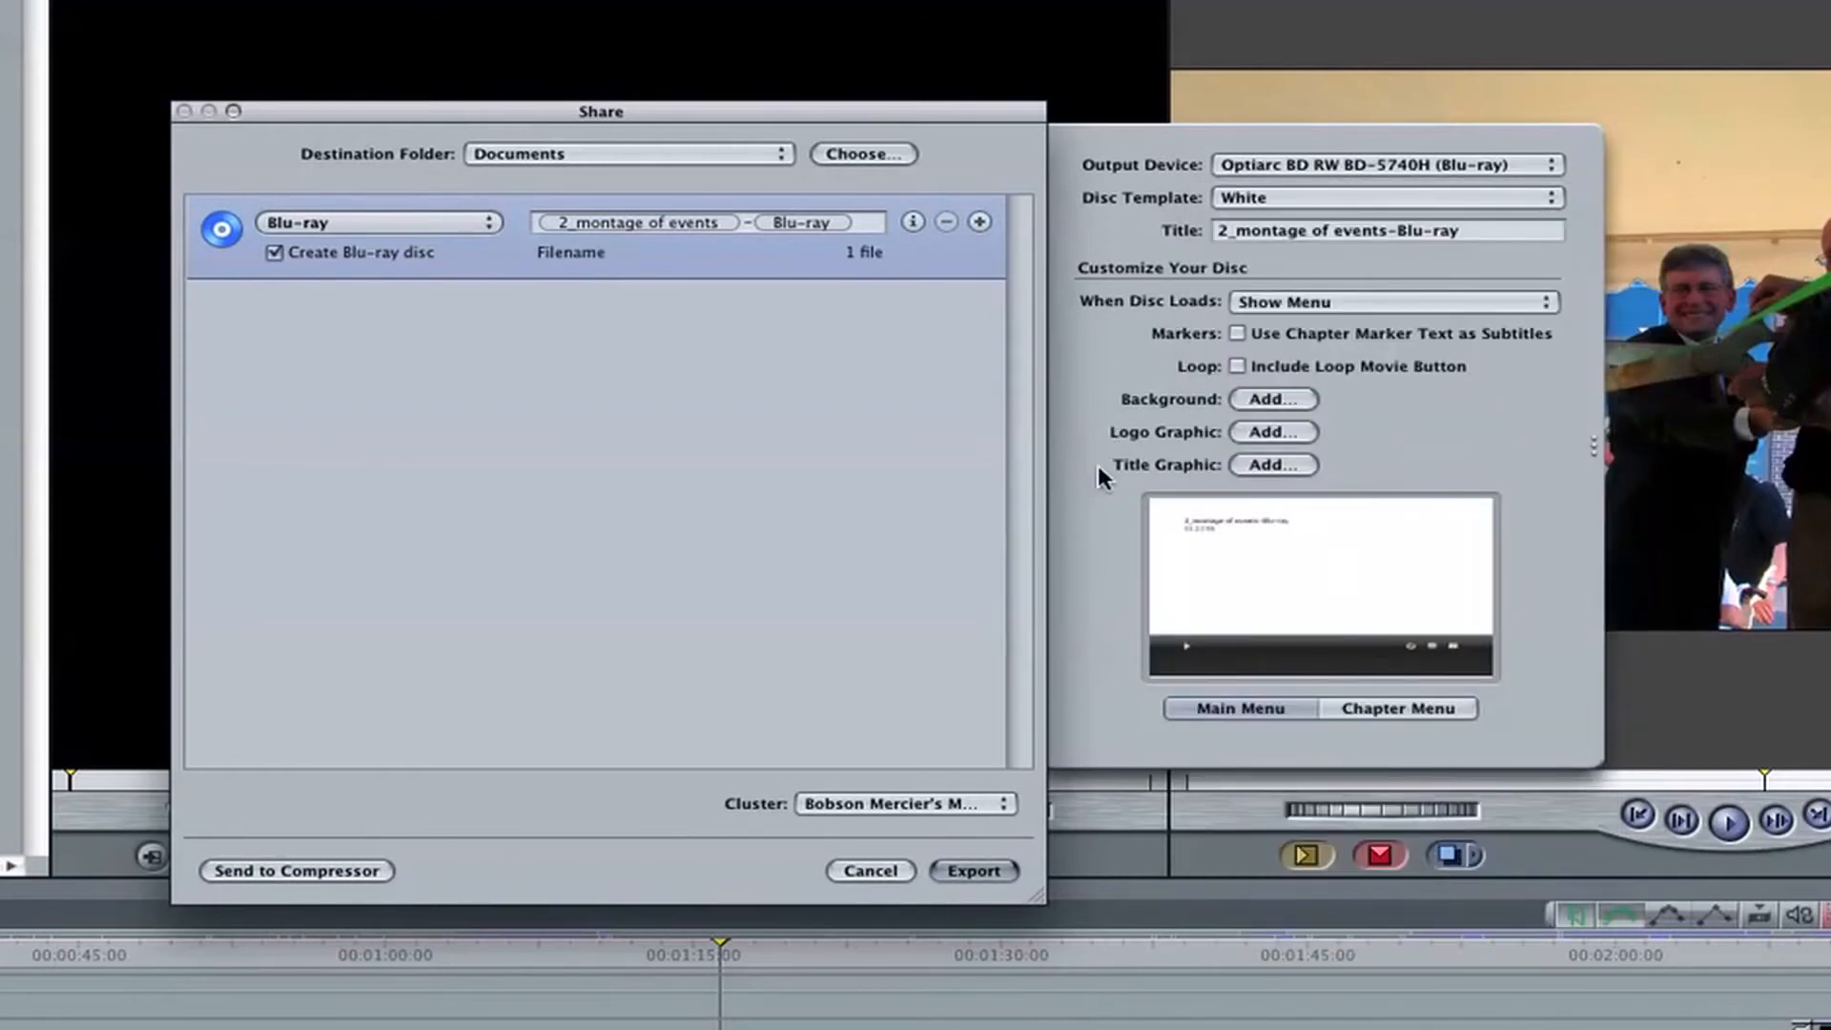
mouse_move(1108, 499)
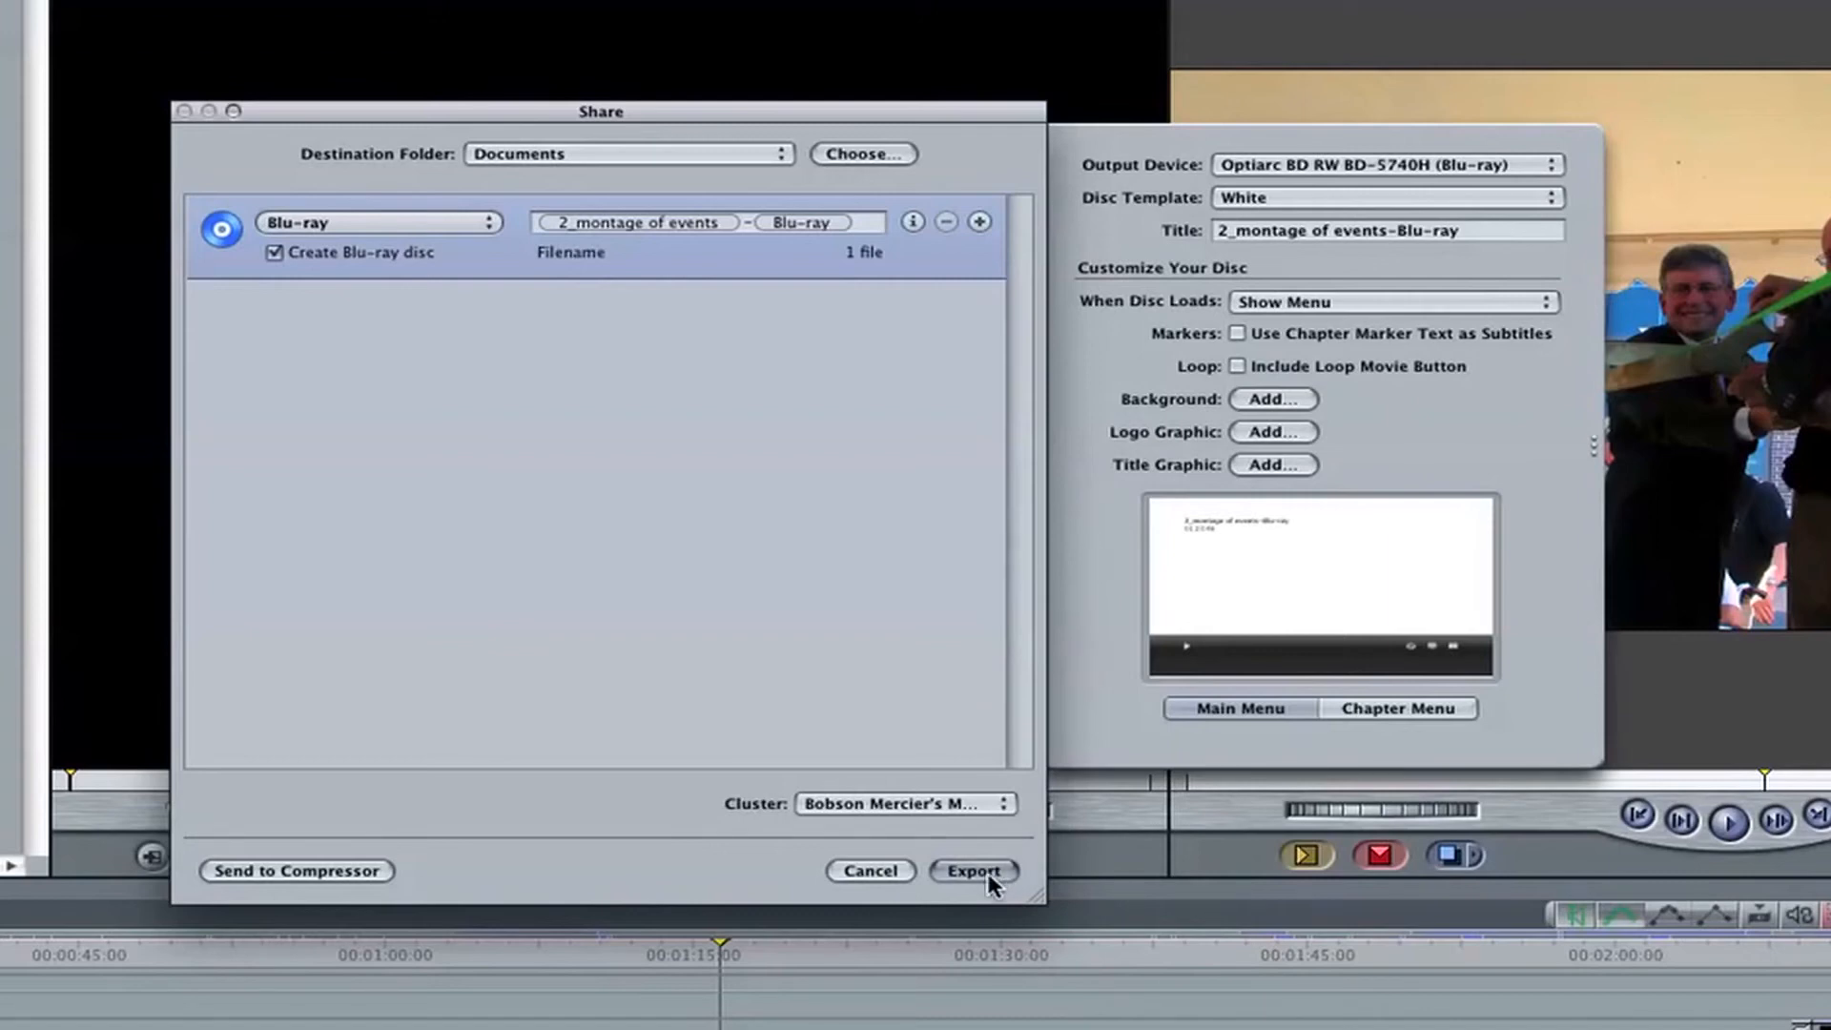
click(973, 870)
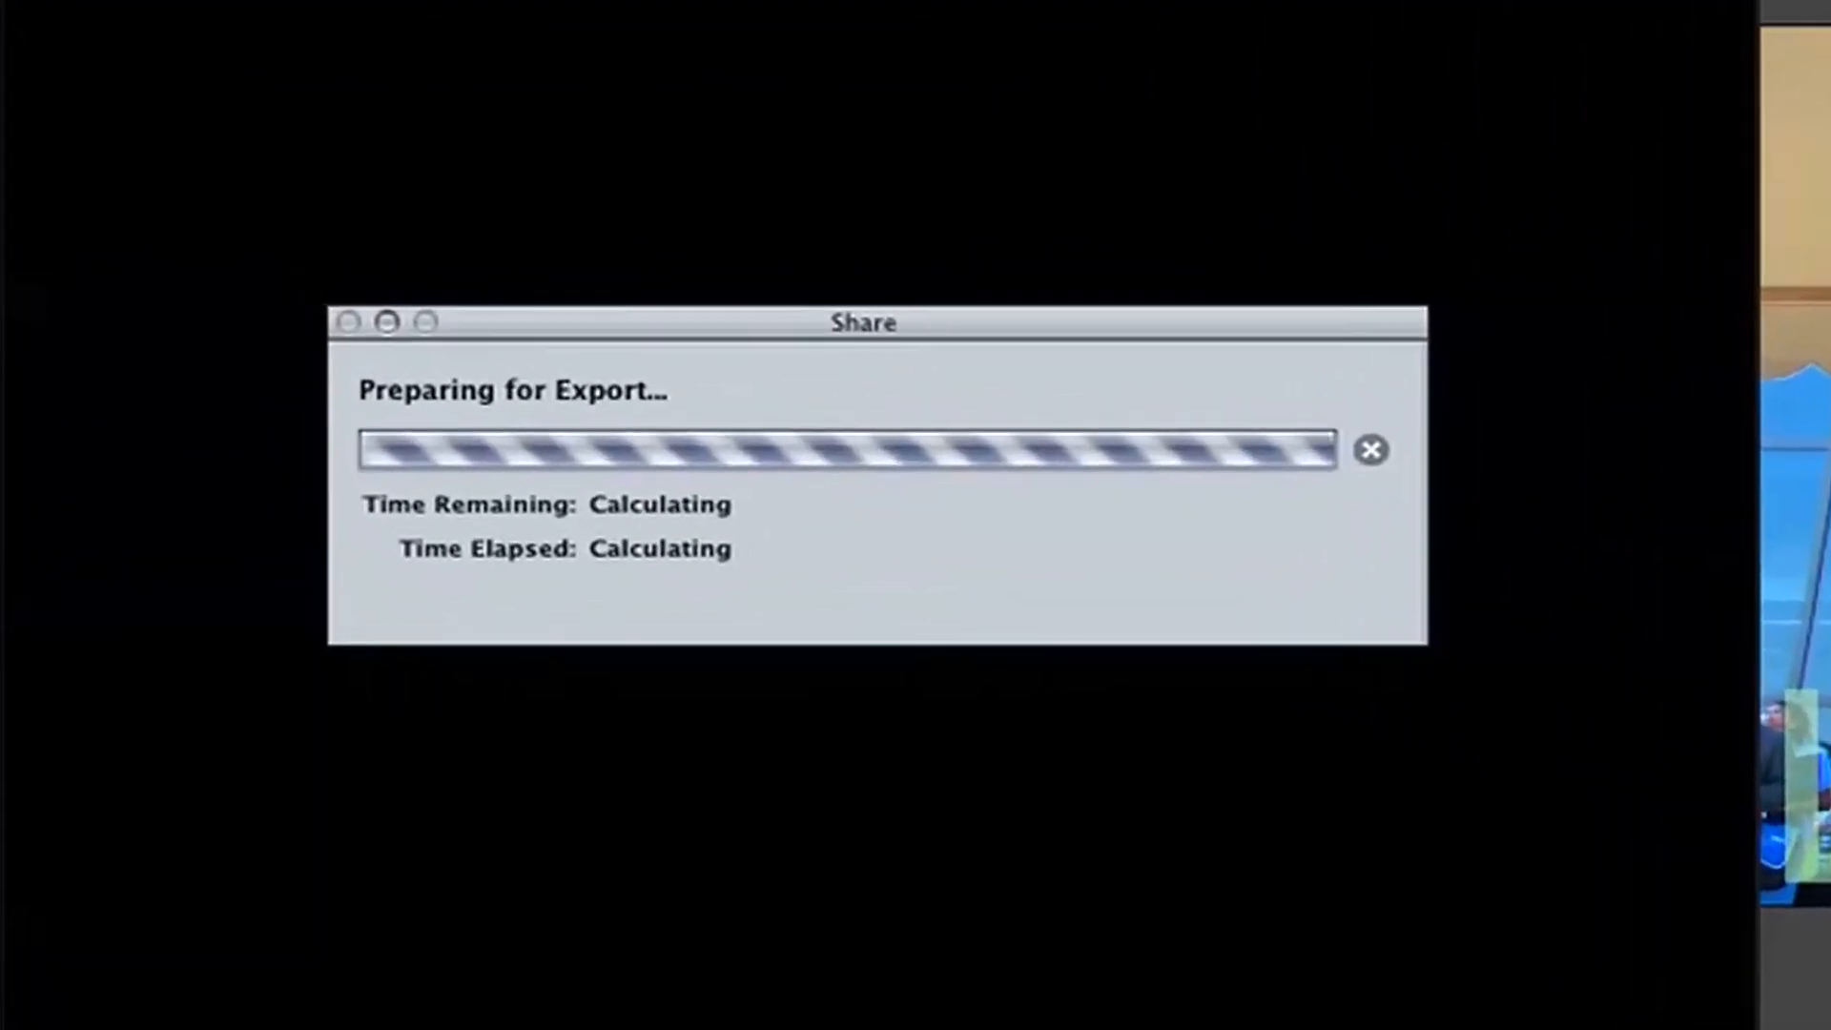